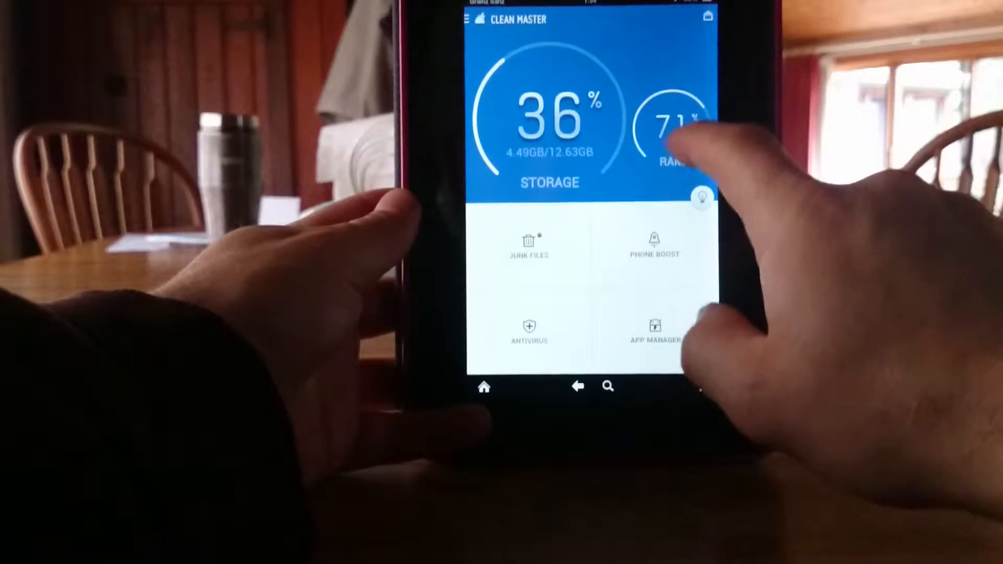
- View Phone Boost's 166 MB freeable memory and scroll through the 16 running apps
left_click(654, 249)
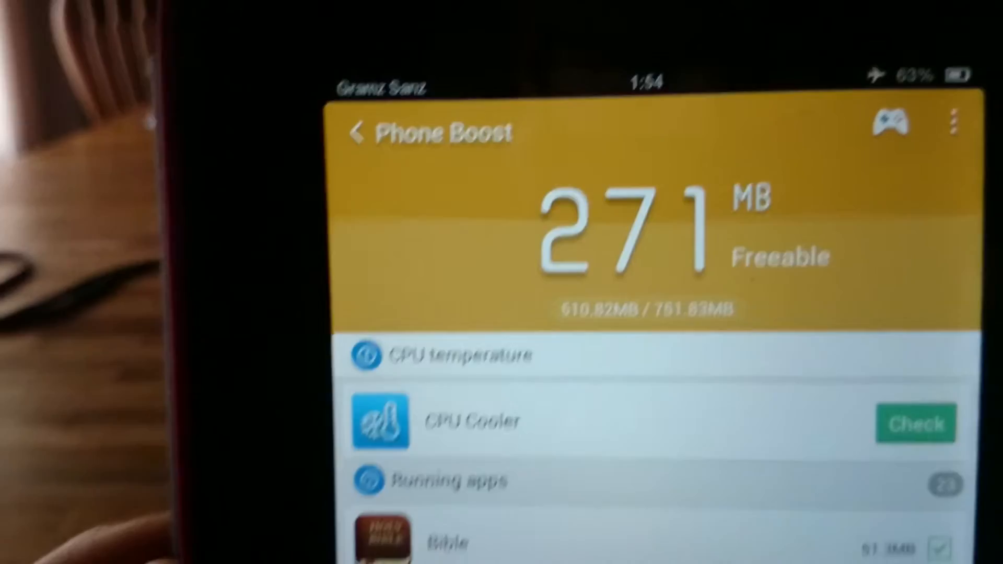
scroll("down", 3)
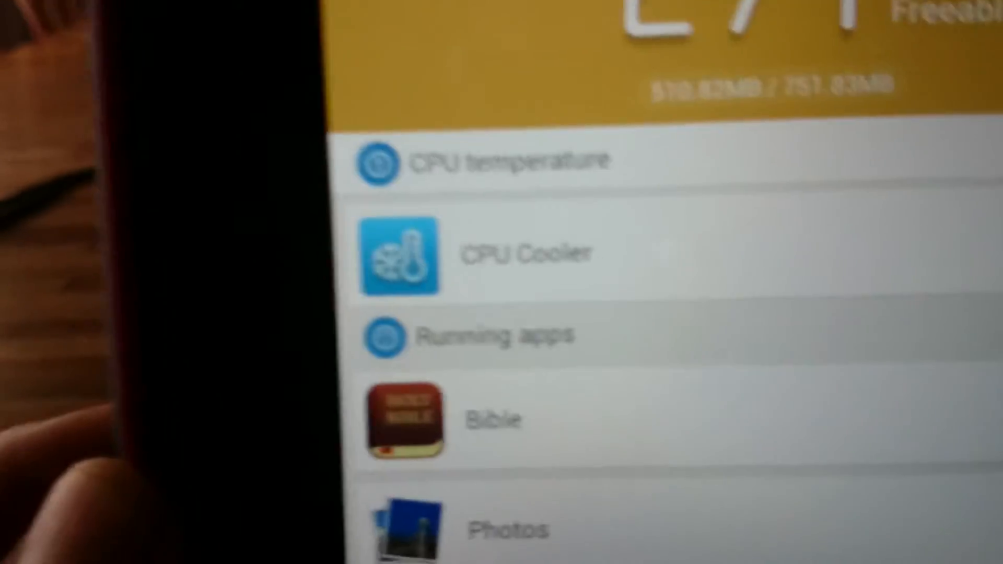
scroll("down", 3)
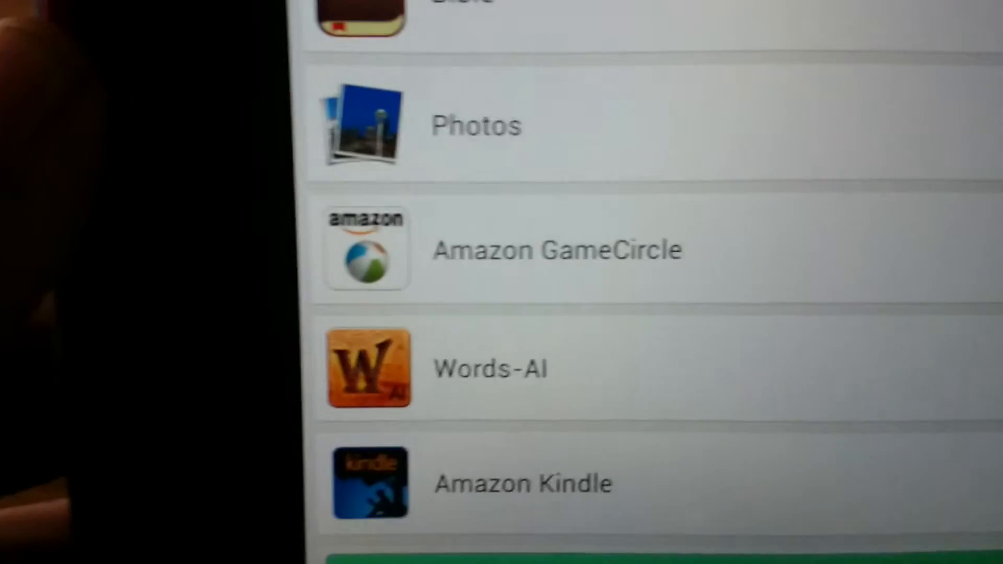
scroll("down", 3)
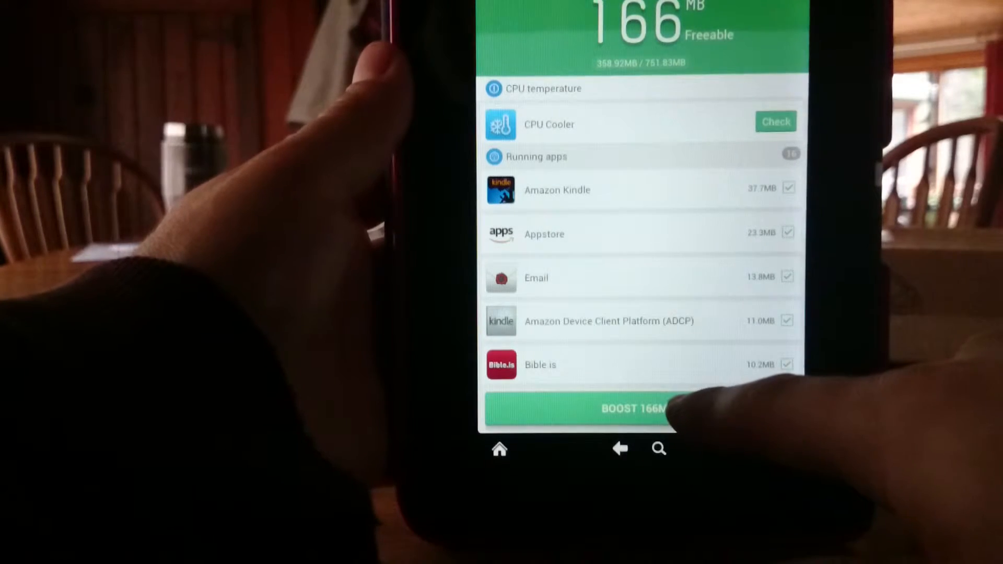
- Boost the 166 MB held by running apps, starting the rocket animation
left_click(631, 410)
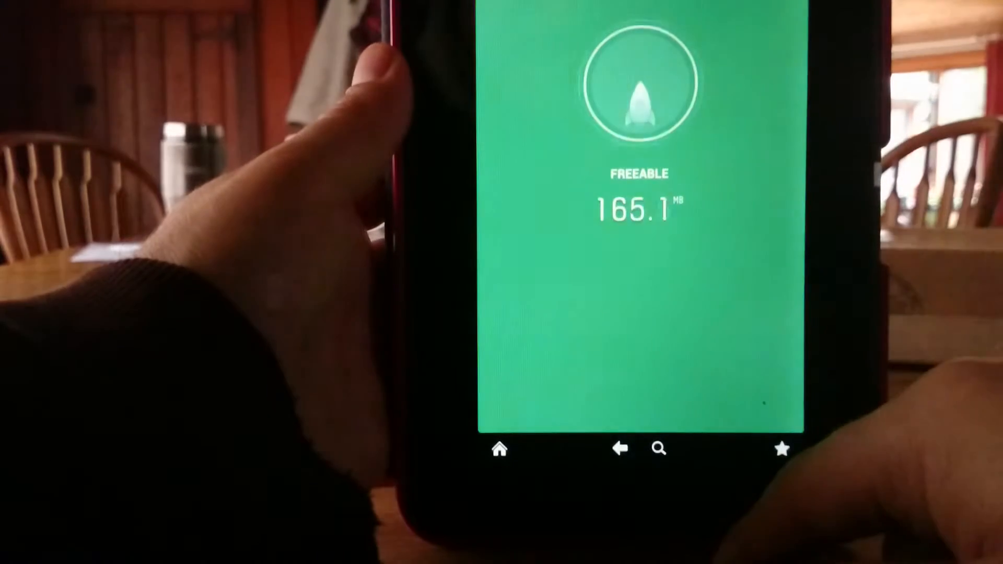